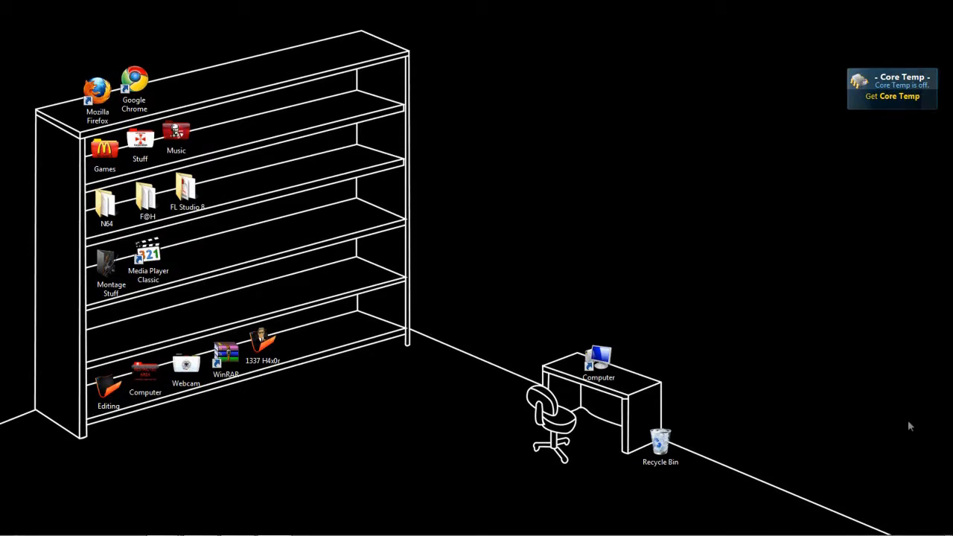
mouse_move(529, 387)
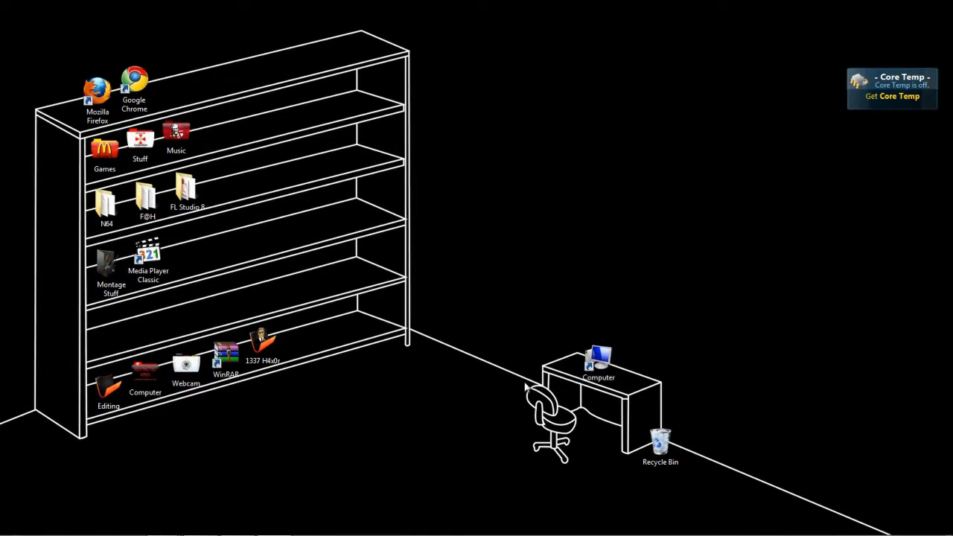
mouse_move(429, 376)
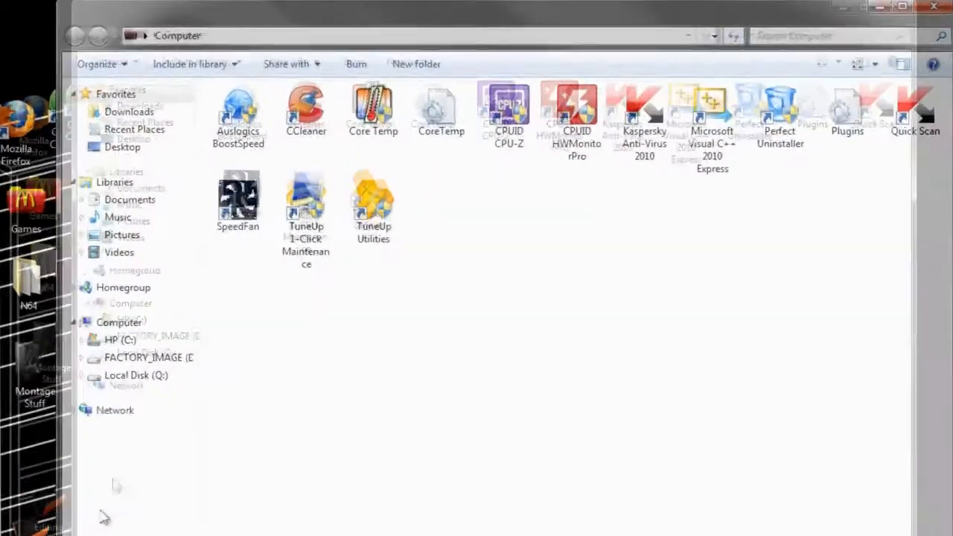
Launch Core Temp from the utilities folder and approve the User Account Control prompt
click(351, 85)
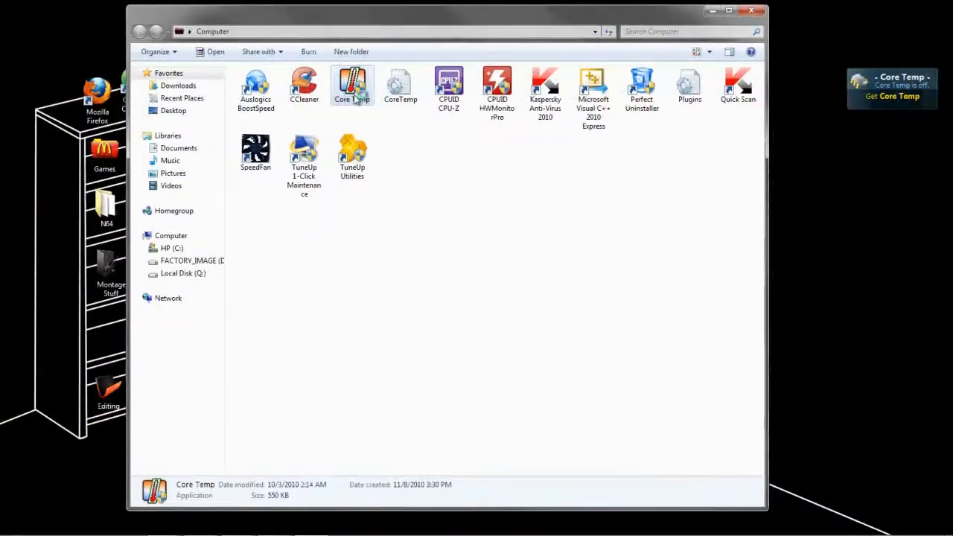
double_click(351, 85)
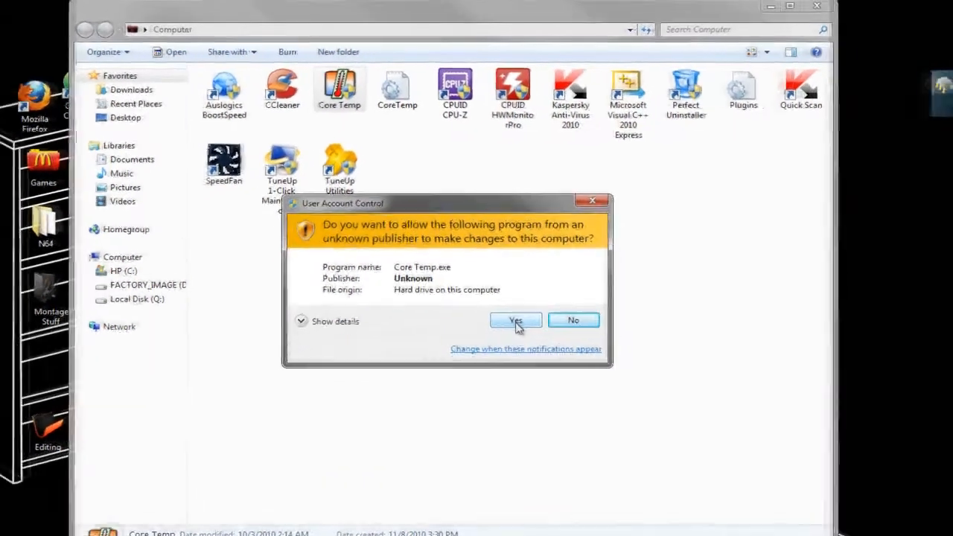
click(516, 321)
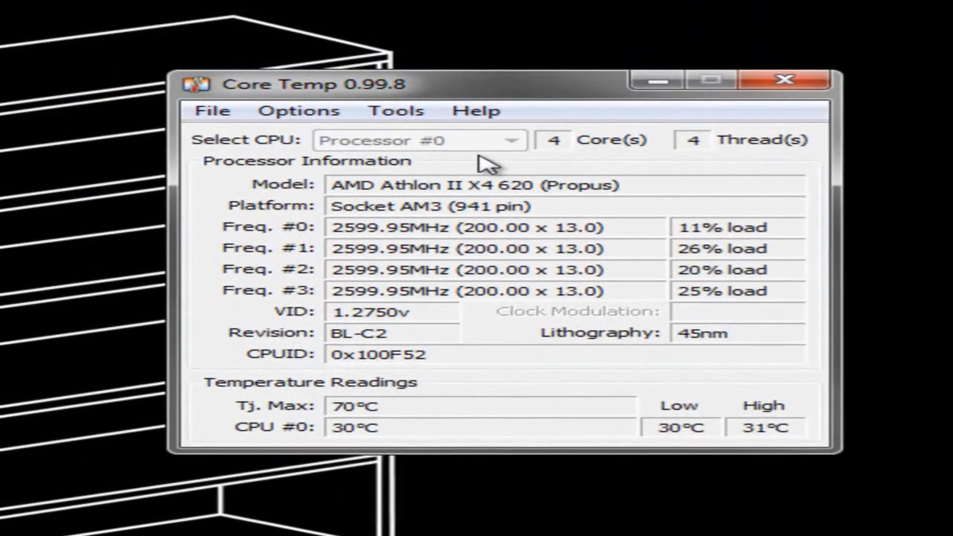
mouse_move(737, 224)
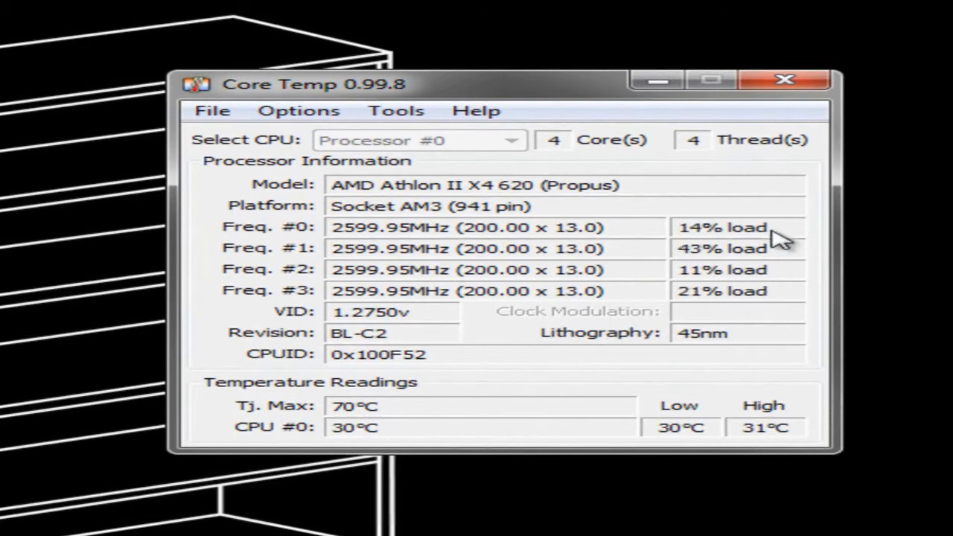
mouse_move(753, 345)
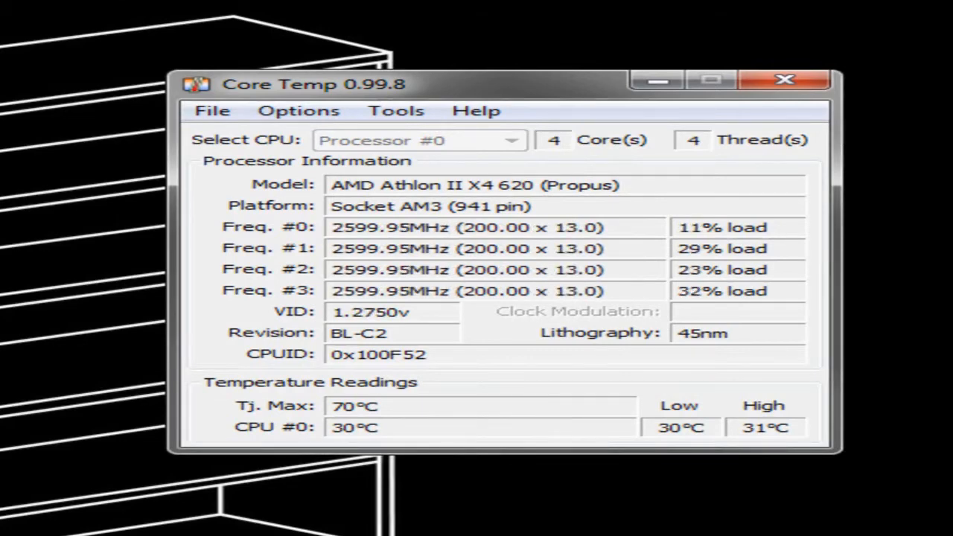
Use File > Show/Hide to hide the main window, leaving only the desktop gadget
click(298, 110)
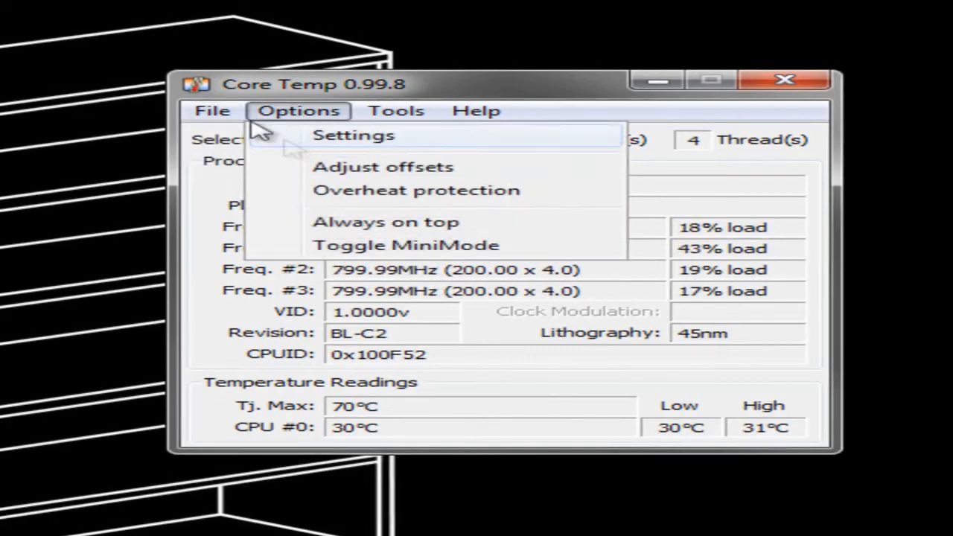
click(212, 110)
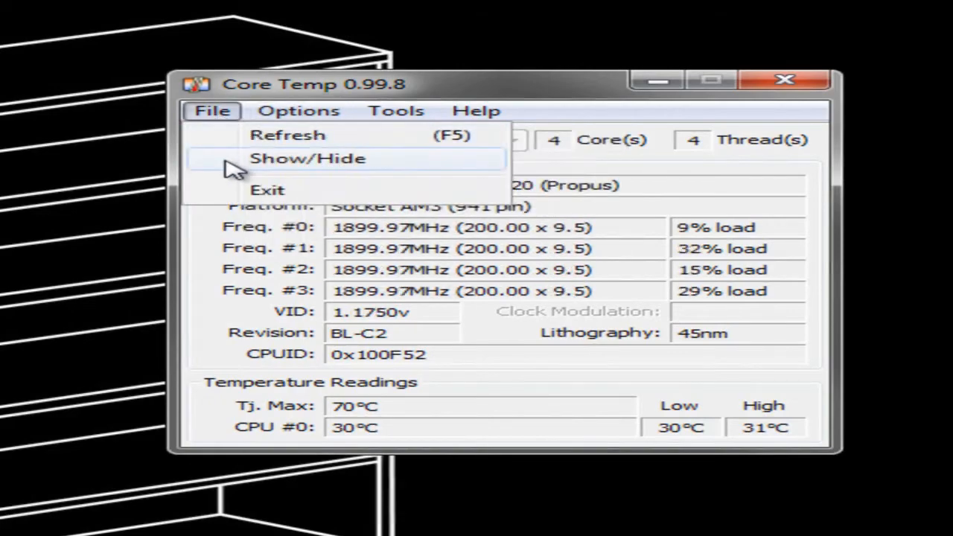
click(307, 158)
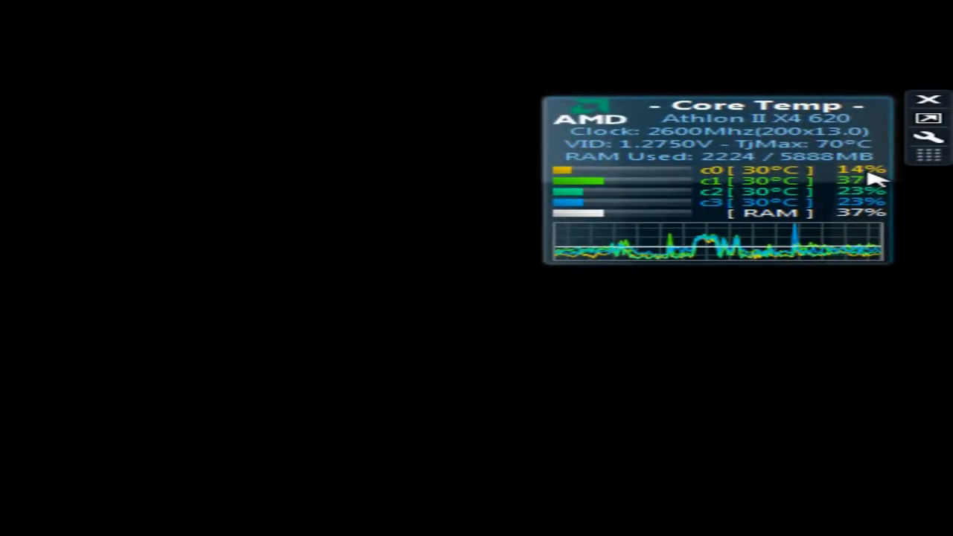
mouse_move(733, 266)
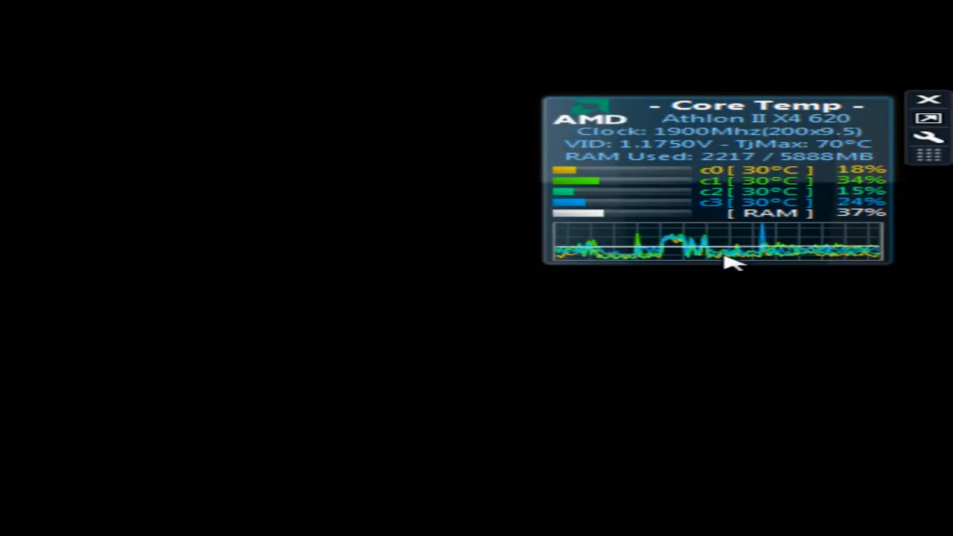